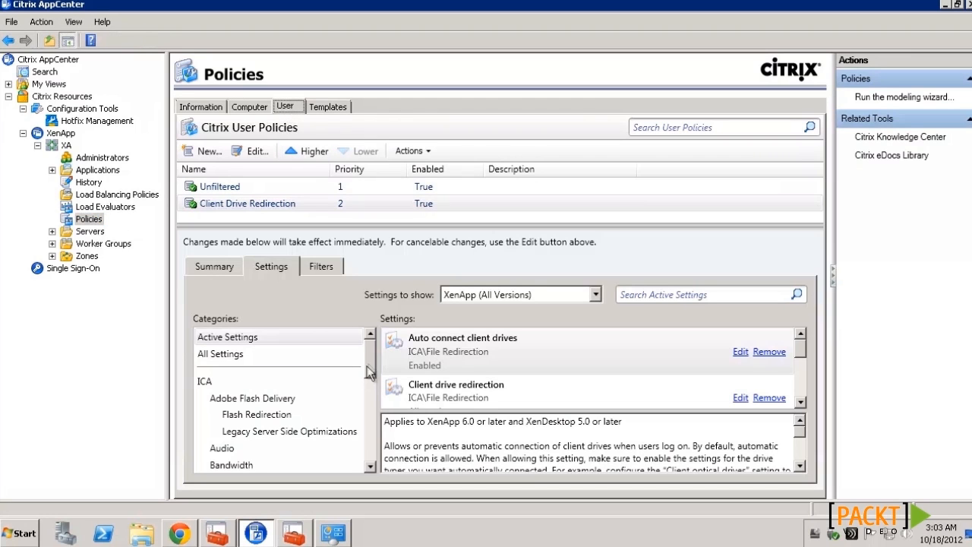
Show the Printing category of settings for the user policy
{"action": "scroll", "scroll_direction": "down", "scroll_amount": 3}
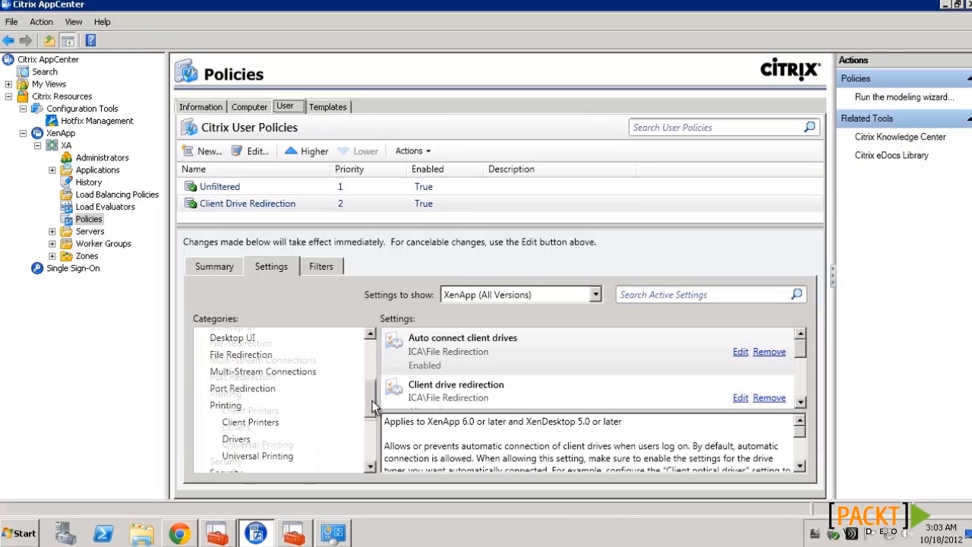
{"action": "left_click", "coordinate": [224, 358]}
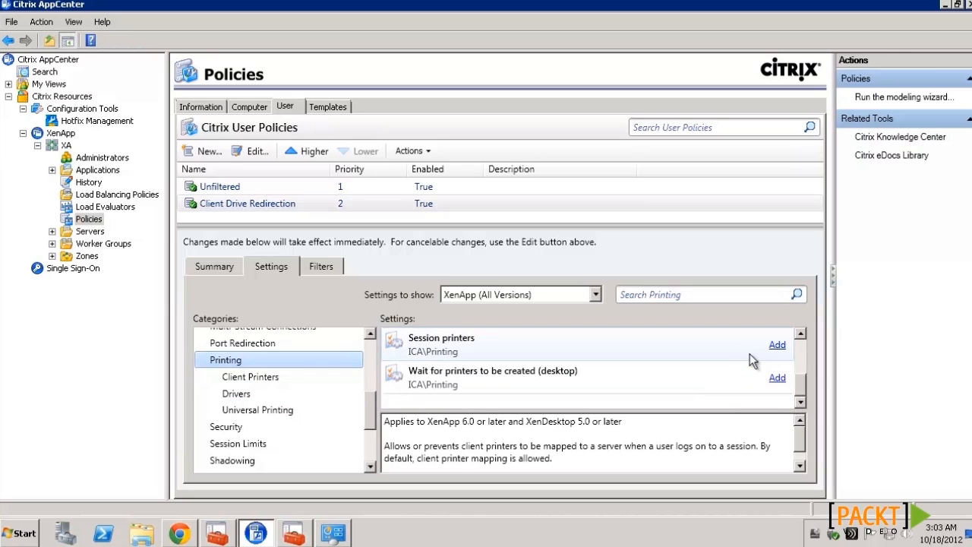
Add the Session printers setting with network printer \\XA\HP 910 picked from CITRIXREADYLABS > XA
{"action": "left_click", "coordinate": [777, 344]}
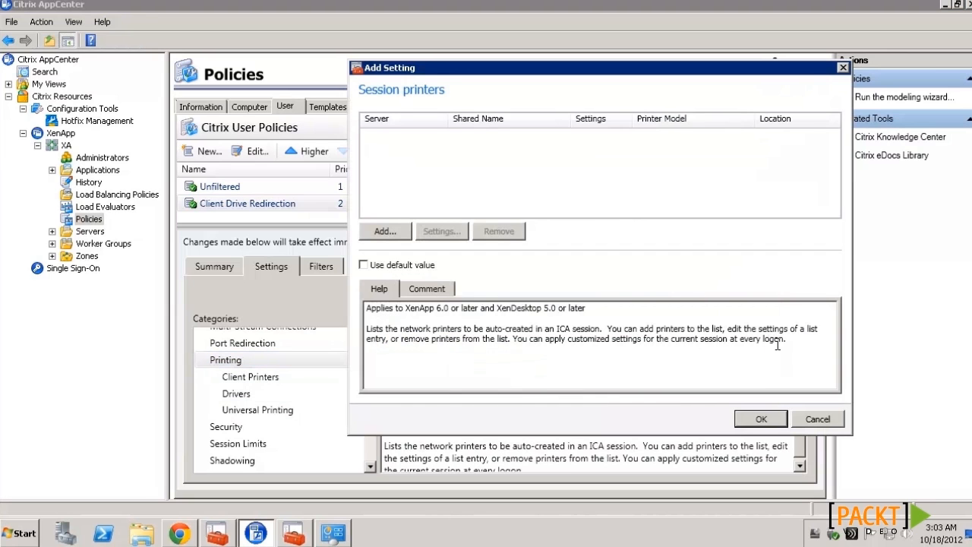
{"action": "left_click", "coordinate": [384, 231]}
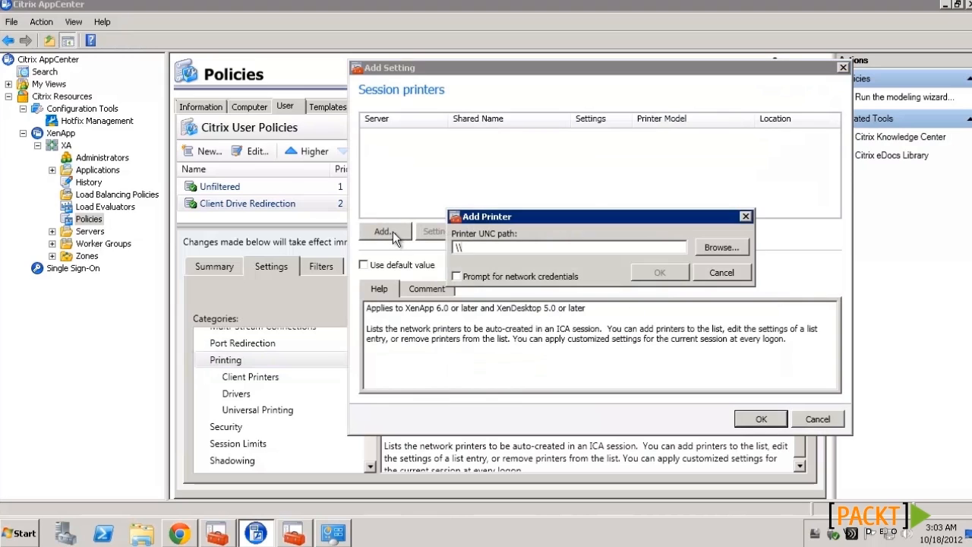
{"action": "left_click", "coordinate": [720, 246]}
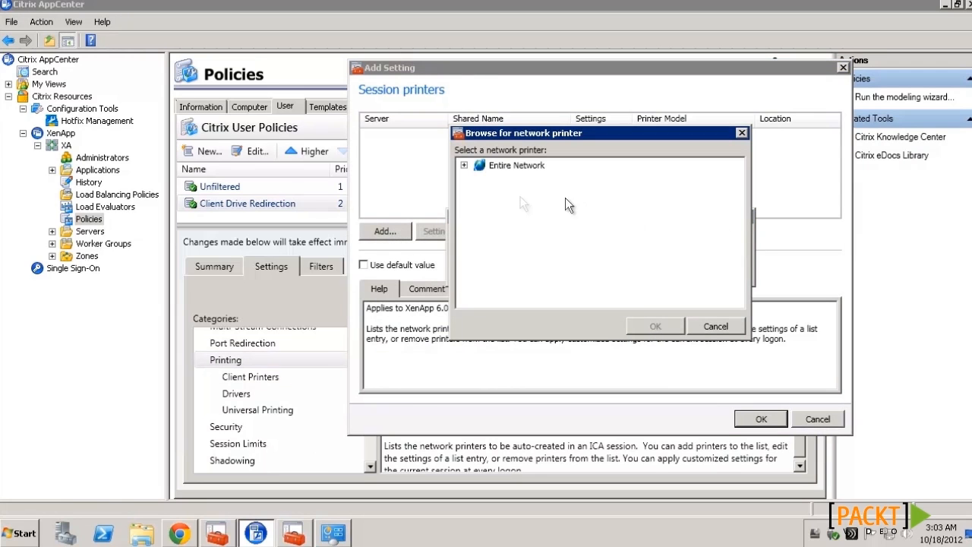
{"action": "left_click", "coordinate": [465, 164]}
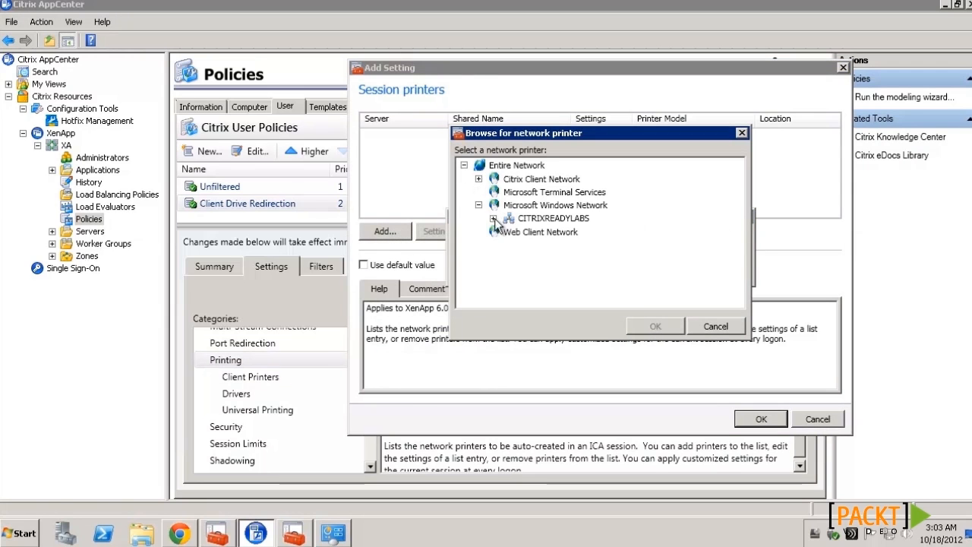
{"action": "left_click", "coordinate": [492, 219]}
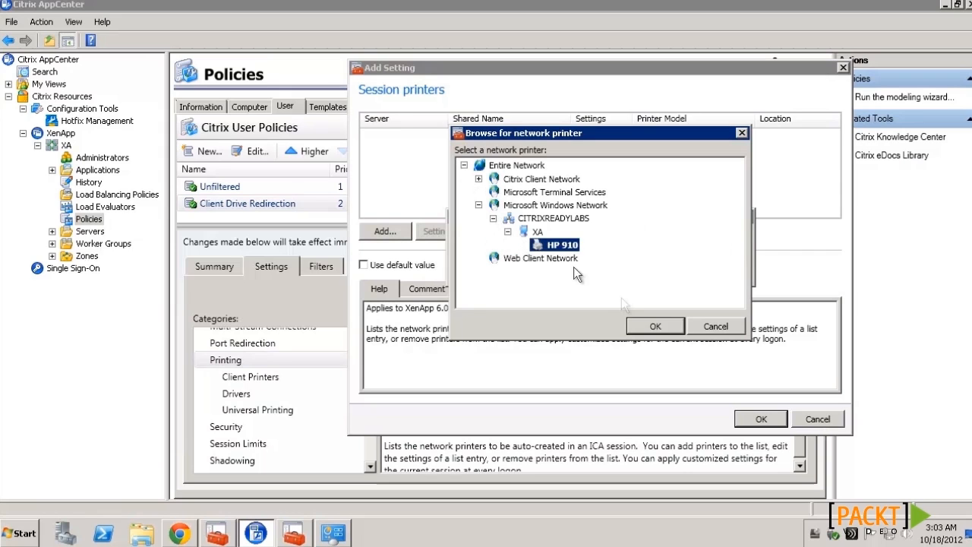
{"action": "left_click", "coordinate": [654, 325]}
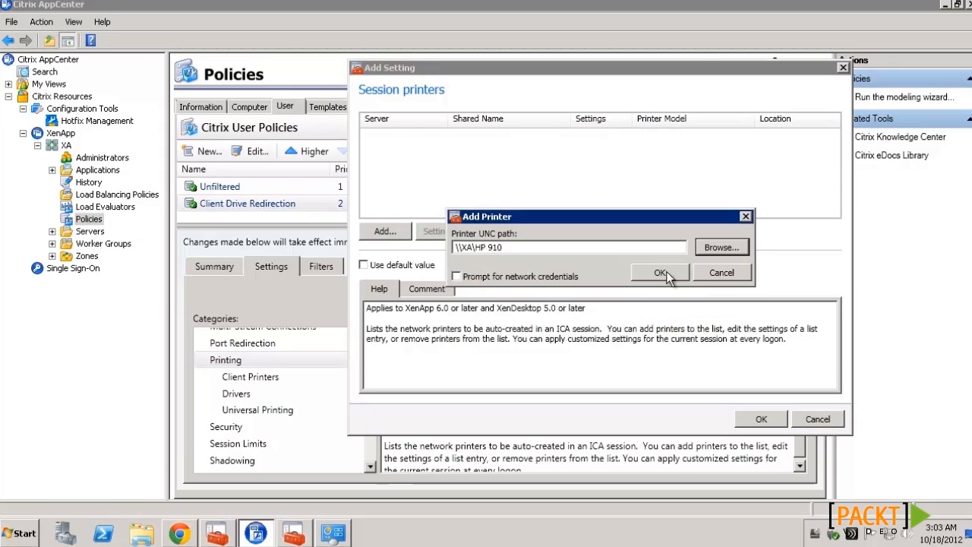
{"action": "left_click", "coordinate": [659, 271]}
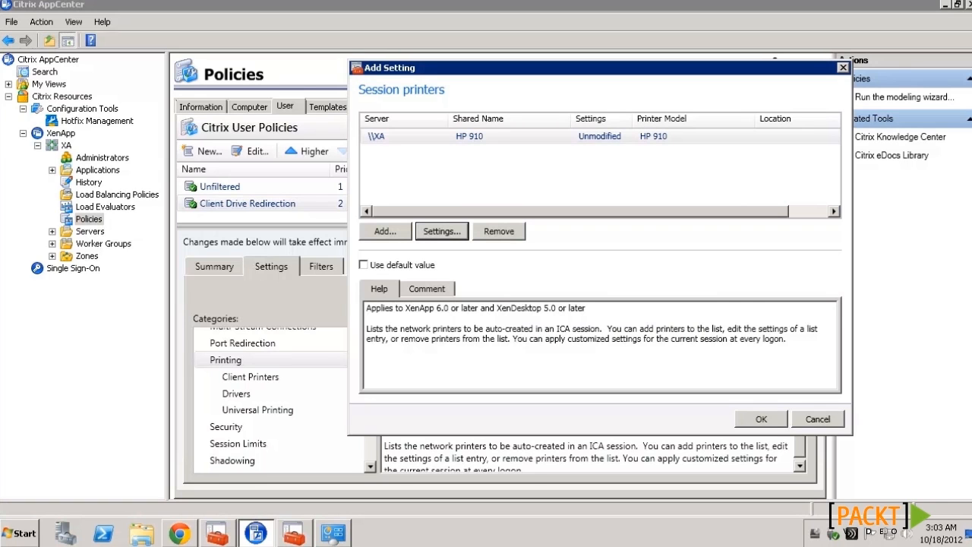
{"action": "left_click", "coordinate": [759, 419]}
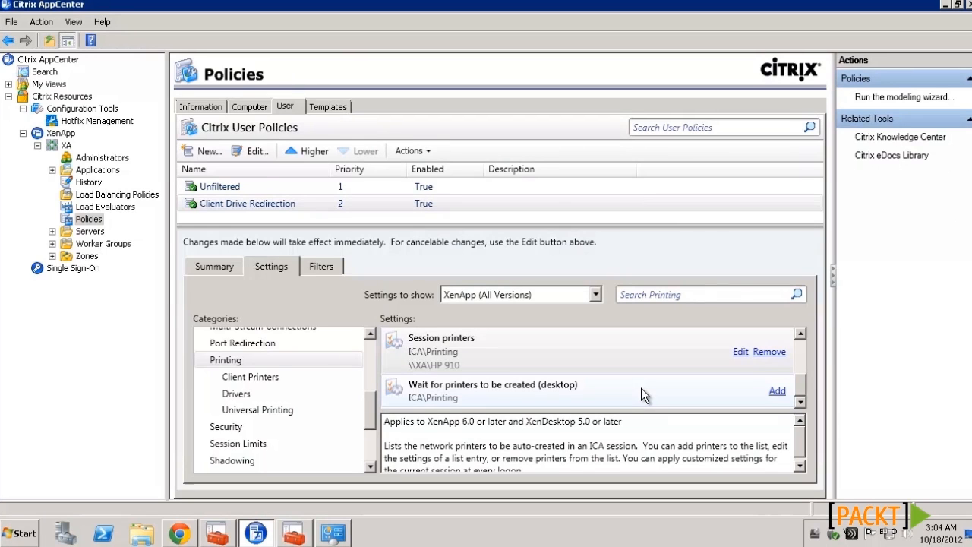
{"action": "mouse_move", "coordinate": [854, 453]}
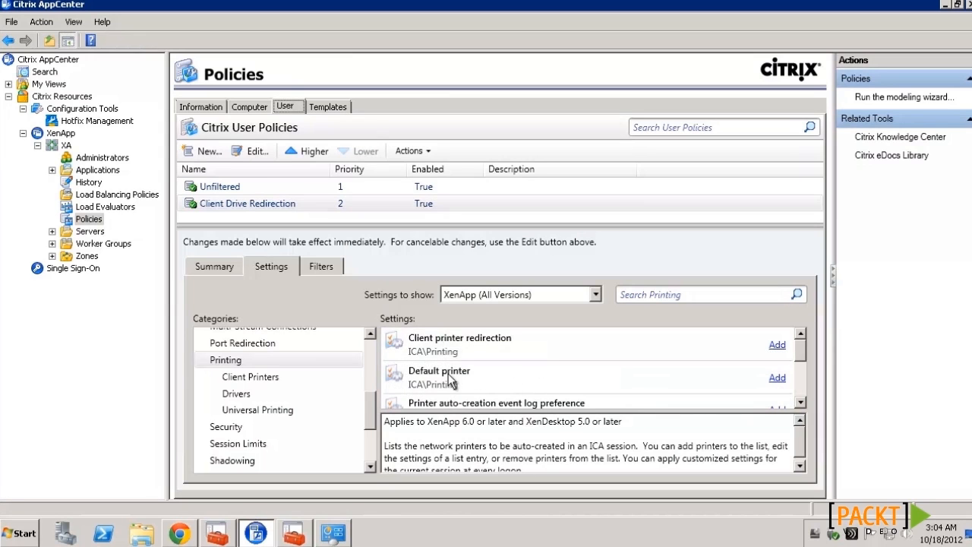
Add the Default printer setting with \\XA\HP 910 as the client's default printer
{"action": "left_click", "coordinate": [439, 377]}
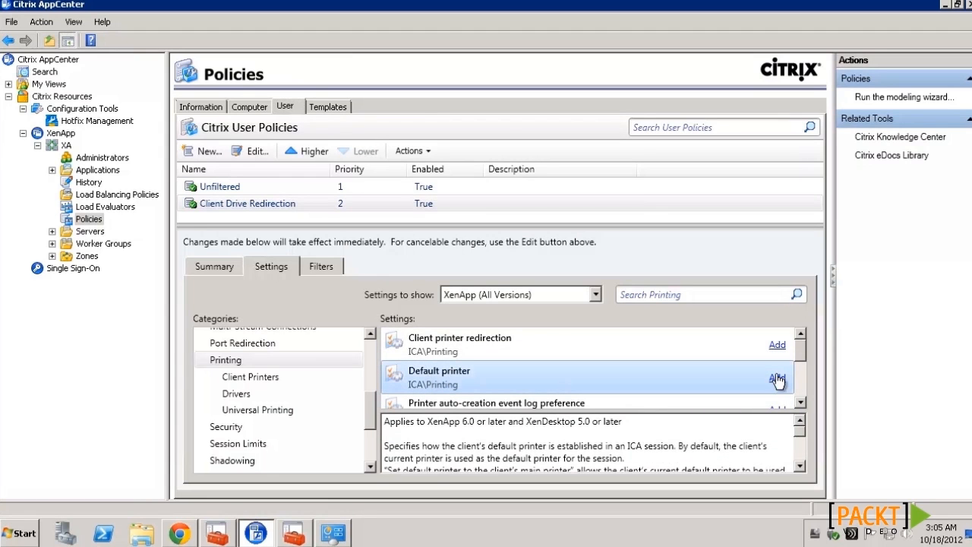
{"action": "left_click", "coordinate": [778, 377]}
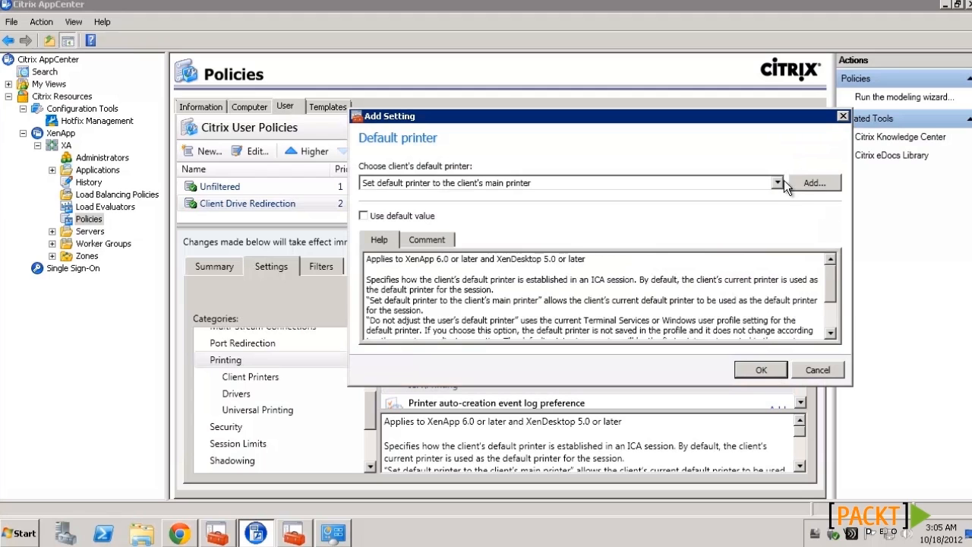
{"action": "left_click", "coordinate": [776, 183]}
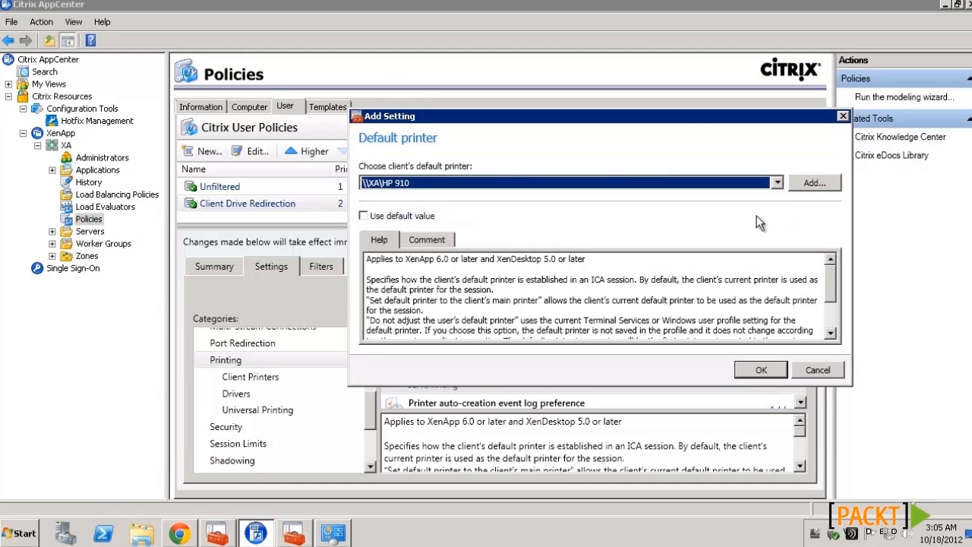
{"action": "left_click", "coordinate": [759, 369]}
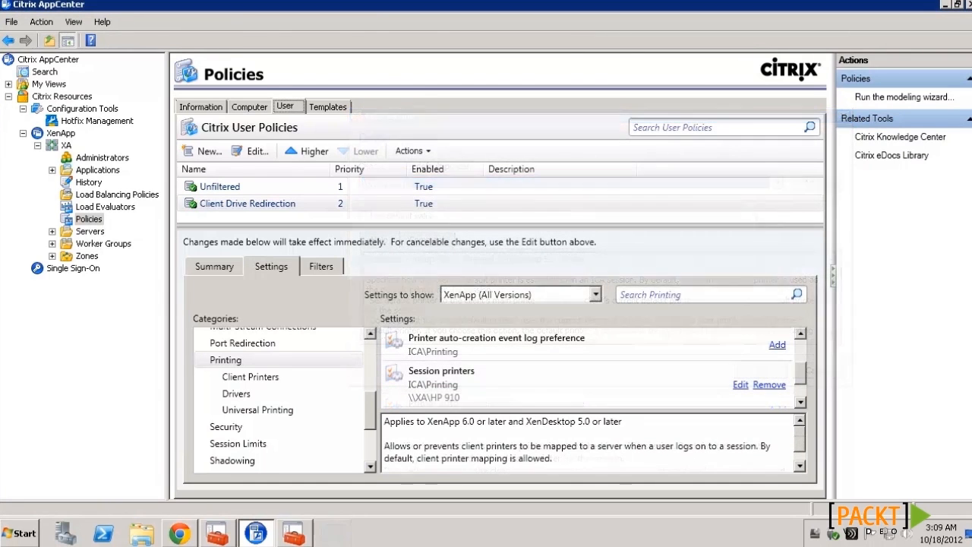
Show HP 910's printer properties from Windows Devices and Printers to check its Sharing page
{"action": "left_click", "coordinate": [16, 532]}
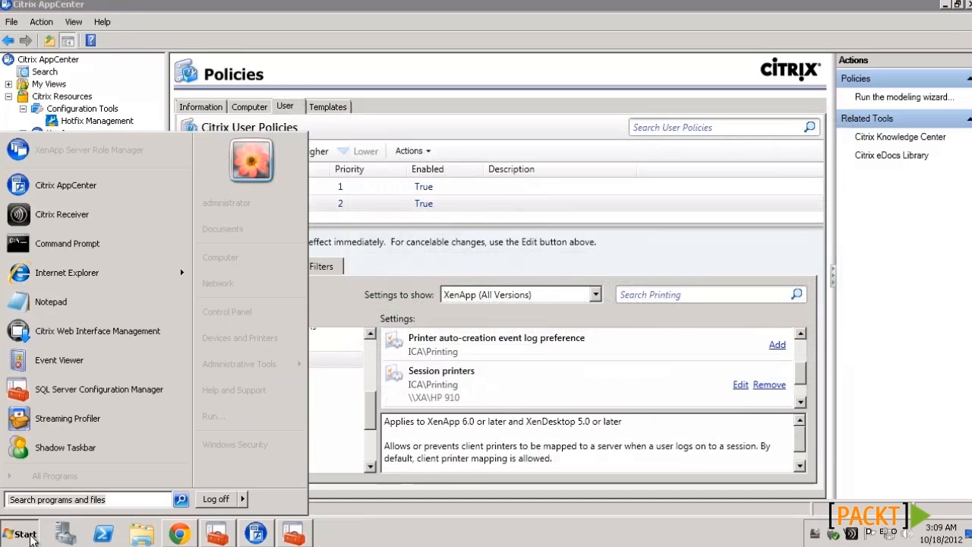
{"action": "left_click", "coordinate": [240, 337]}
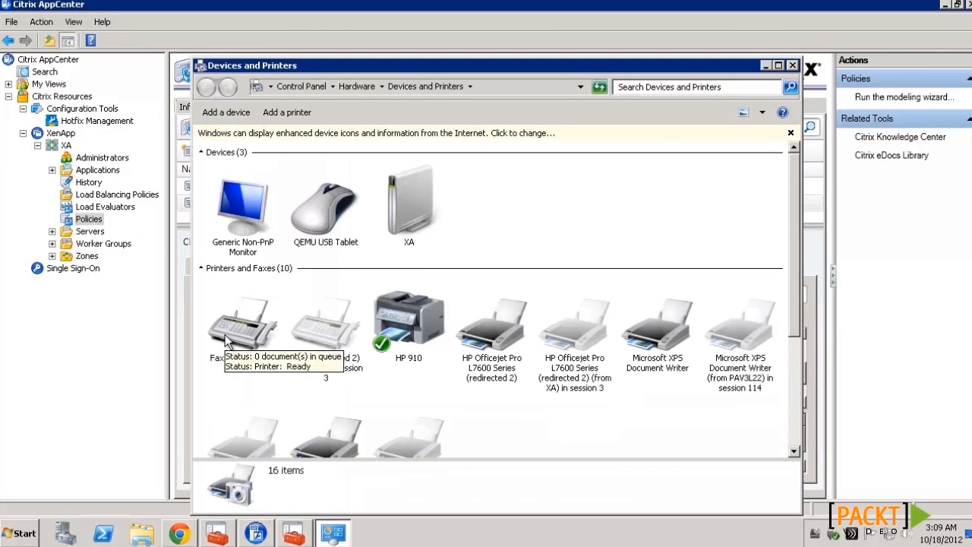
{"action": "right_click", "coordinate": [408, 319]}
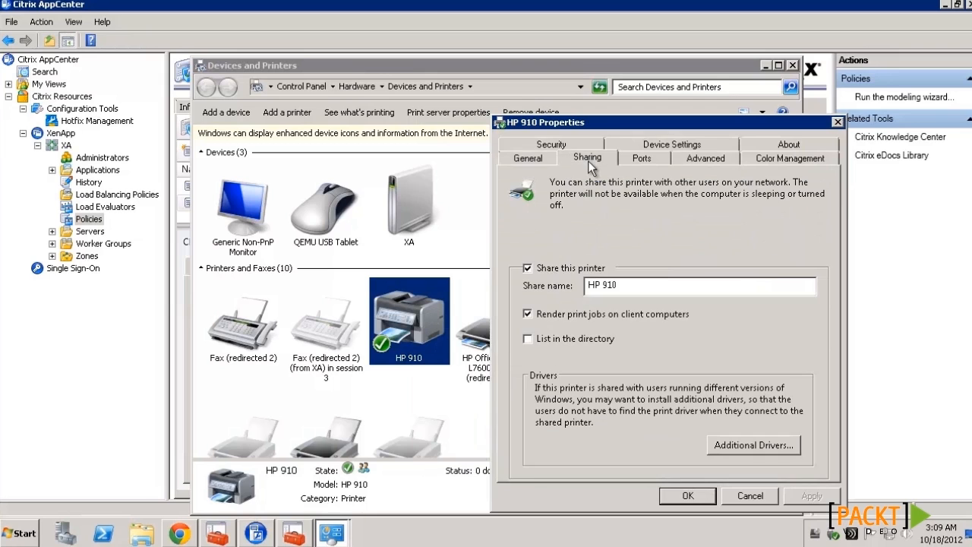
{"action": "mouse_move", "coordinate": [559, 292]}
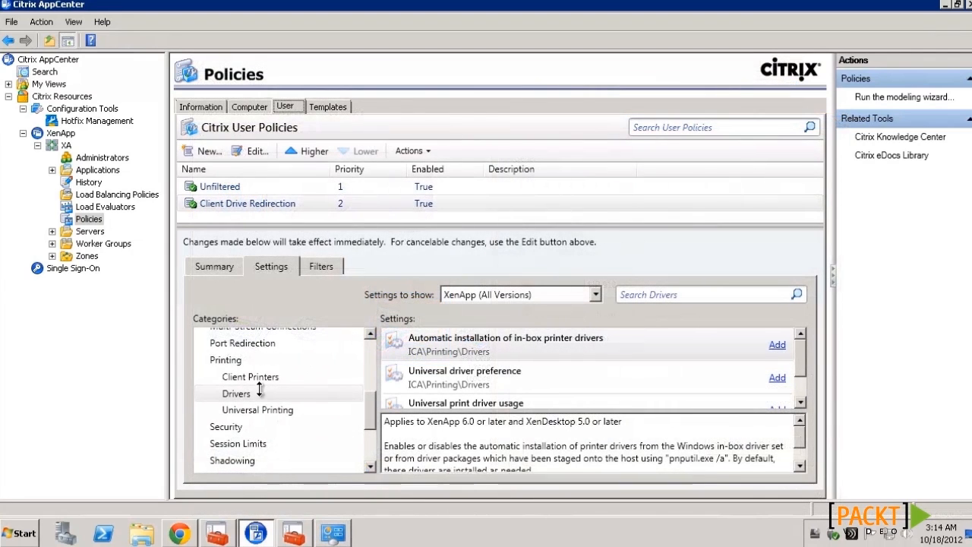
Select the Drivers category under Printing for the user policy
{"action": "left_click", "coordinate": [237, 391]}
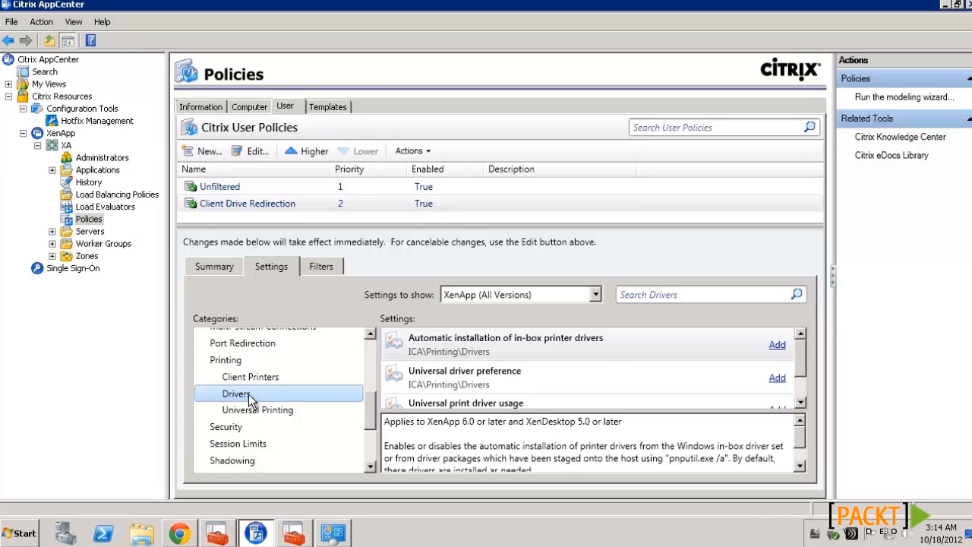
{"action": "mouse_move", "coordinate": [261, 411]}
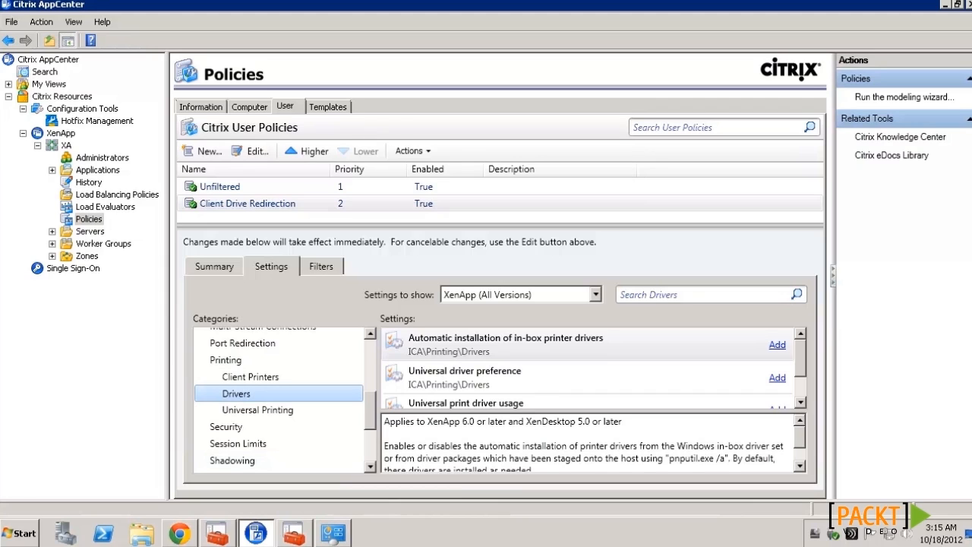
{"action": "mouse_move", "coordinate": [553, 383]}
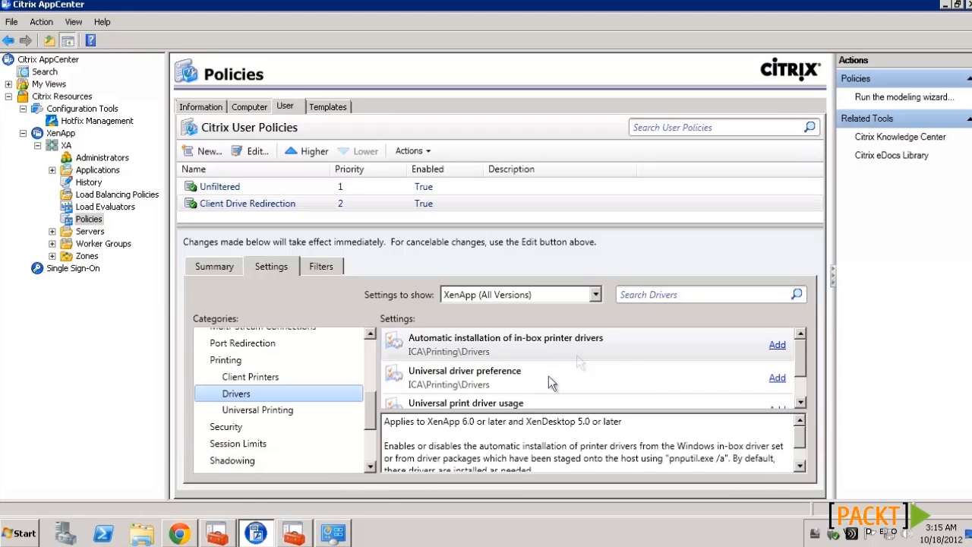
{"action": "mouse_move", "coordinate": [620, 354]}
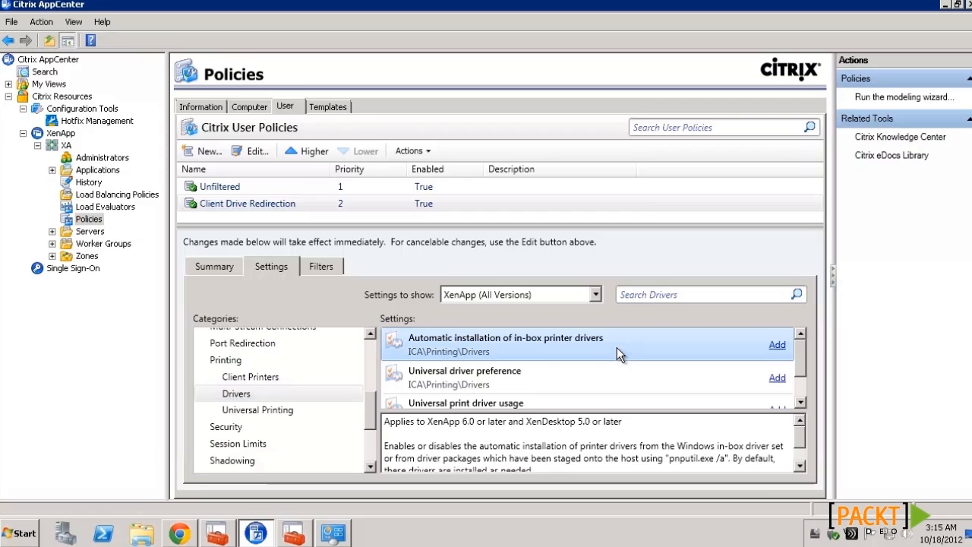
{"action": "mouse_move", "coordinate": [780, 351]}
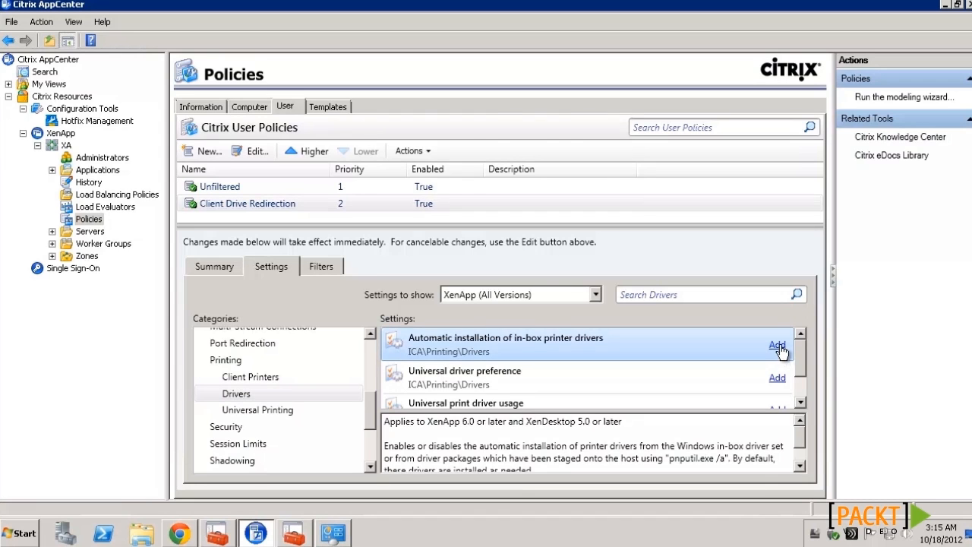
Enable Automatic installation of in-box printer drivers, then list the Universal Printing settings
{"action": "left_click", "coordinate": [778, 346]}
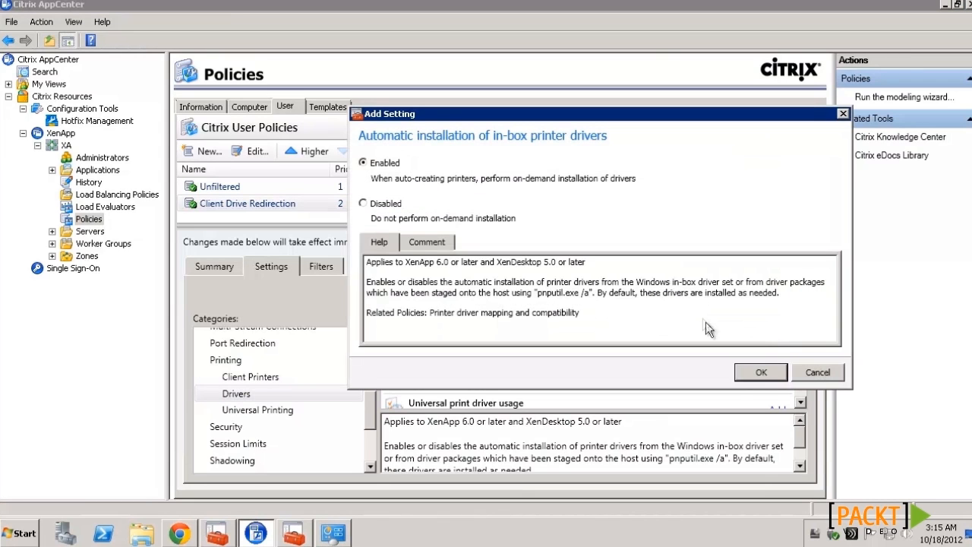
{"action": "mouse_move", "coordinate": [690, 307]}
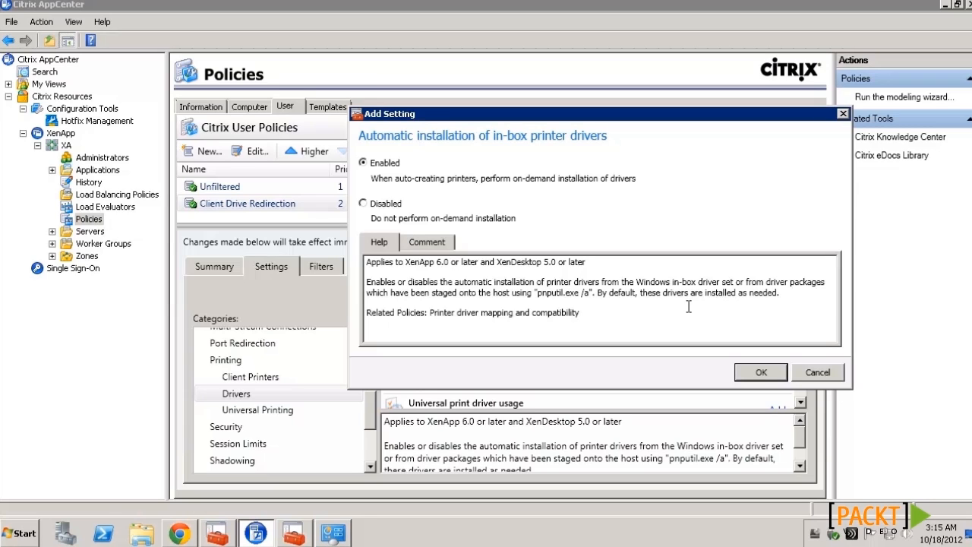
{"action": "mouse_move", "coordinate": [688, 307]}
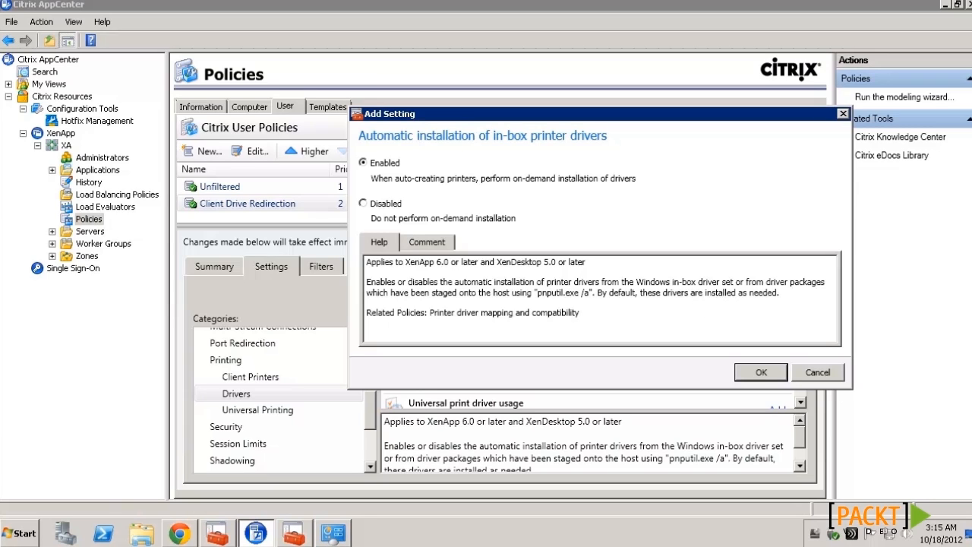
{"action": "left_click", "coordinate": [760, 372]}
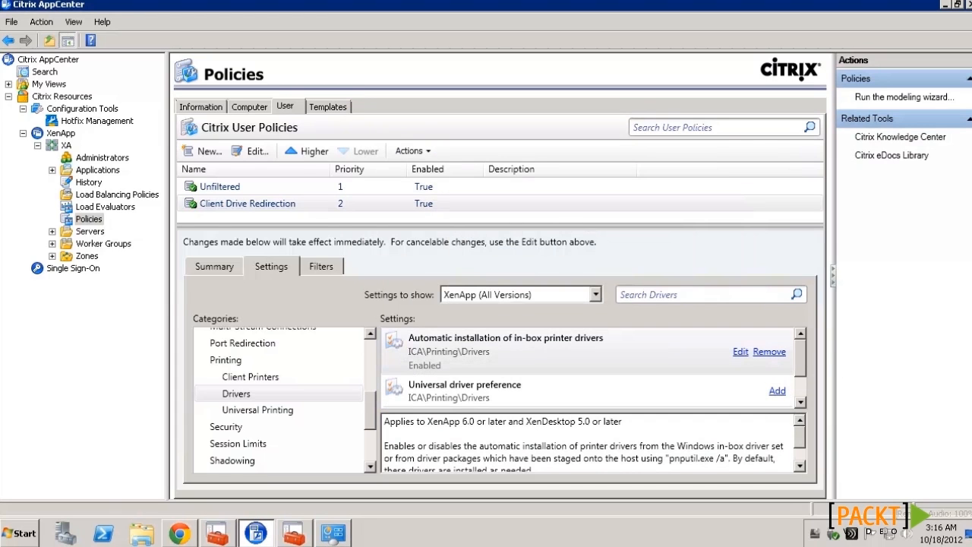
{"action": "left_click", "coordinate": [258, 410]}
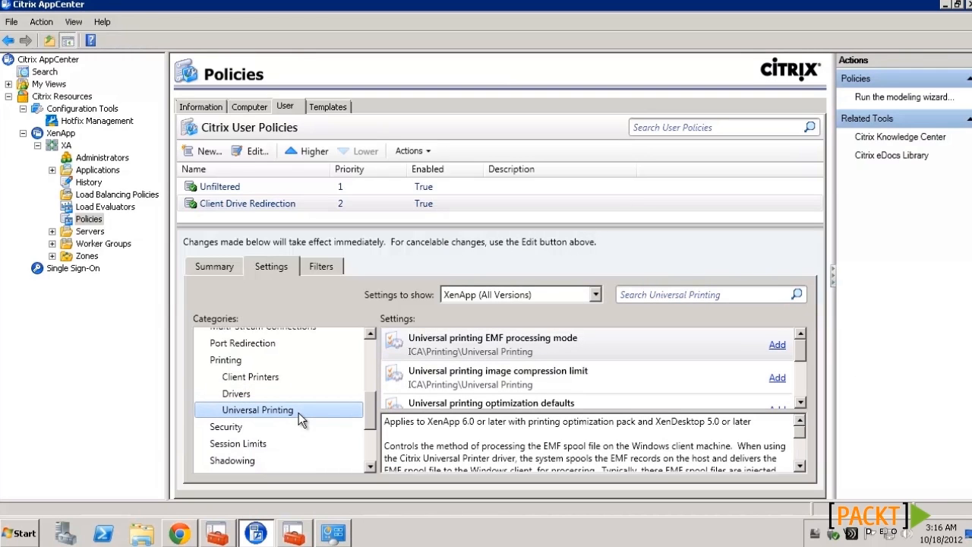
Review the Universal driver preference order (EMF, XPS, PCL5c, PCL4) and cancel without adding it
{"action": "left_click", "coordinate": [236, 392]}
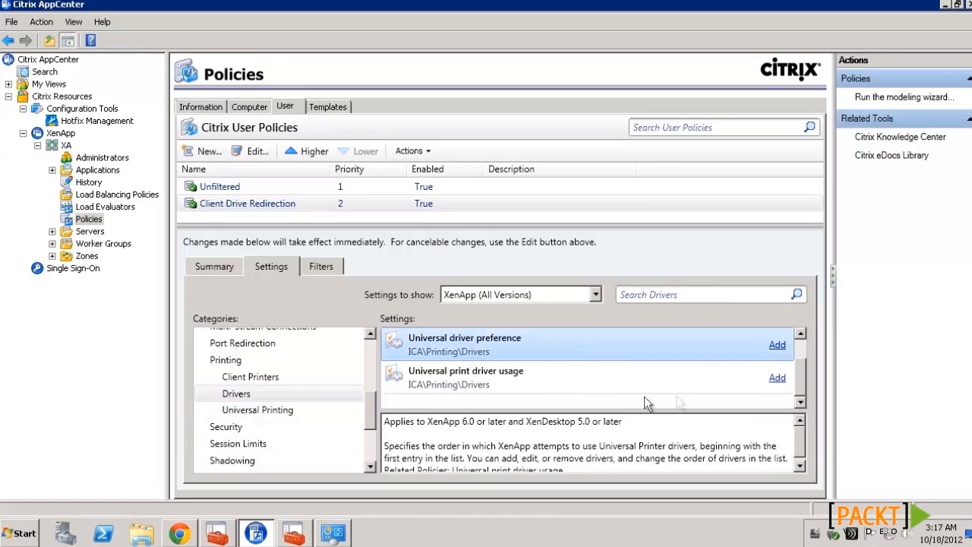
{"action": "left_click", "coordinate": [777, 343]}
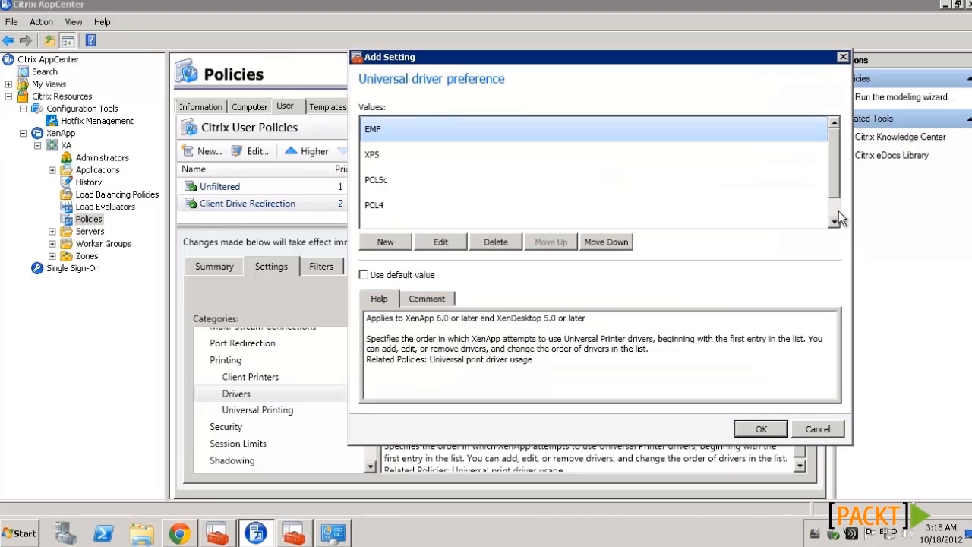
{"action": "left_click", "coordinate": [817, 428]}
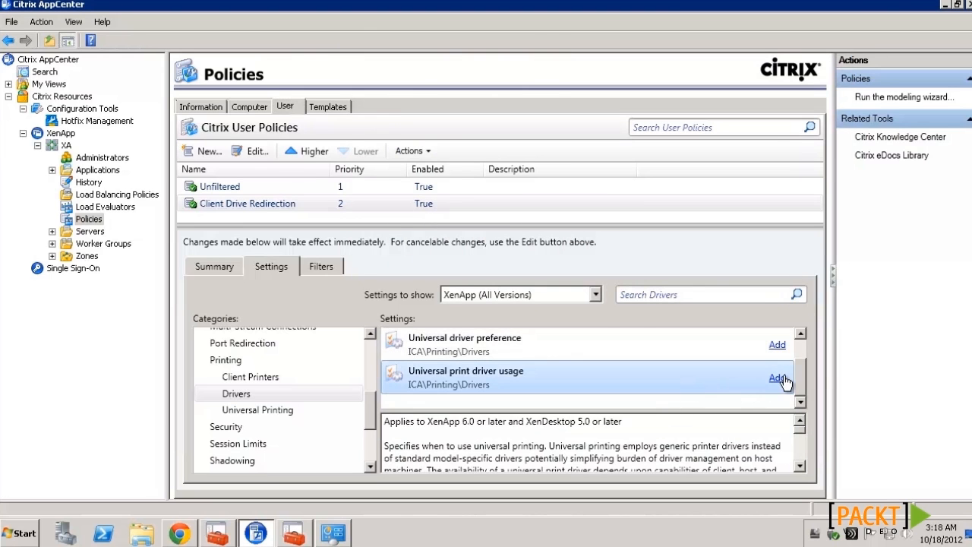
Set Universal print driver usage to 'only if requested driver is unavailable', then go to the Printing computer policy
{"action": "left_click", "coordinate": [778, 378]}
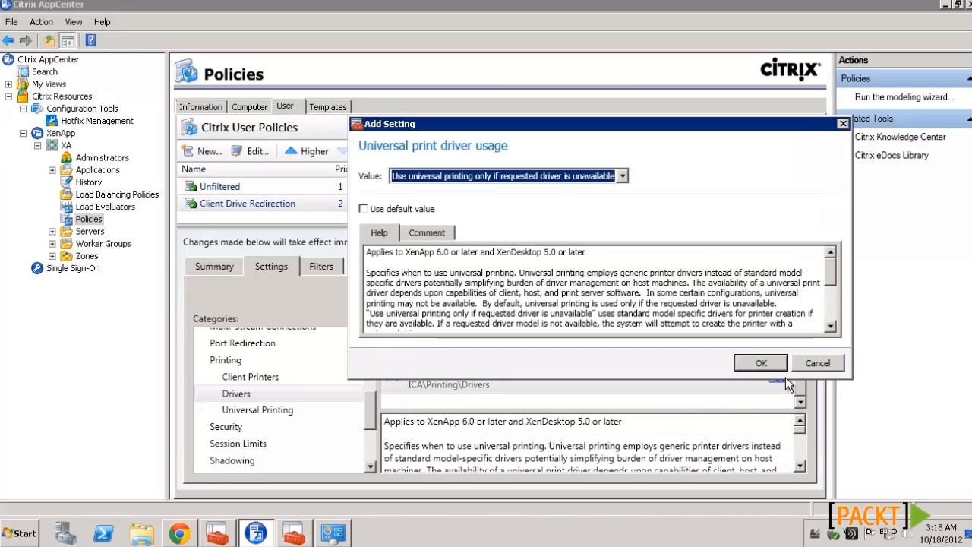
{"action": "left_click", "coordinate": [623, 176]}
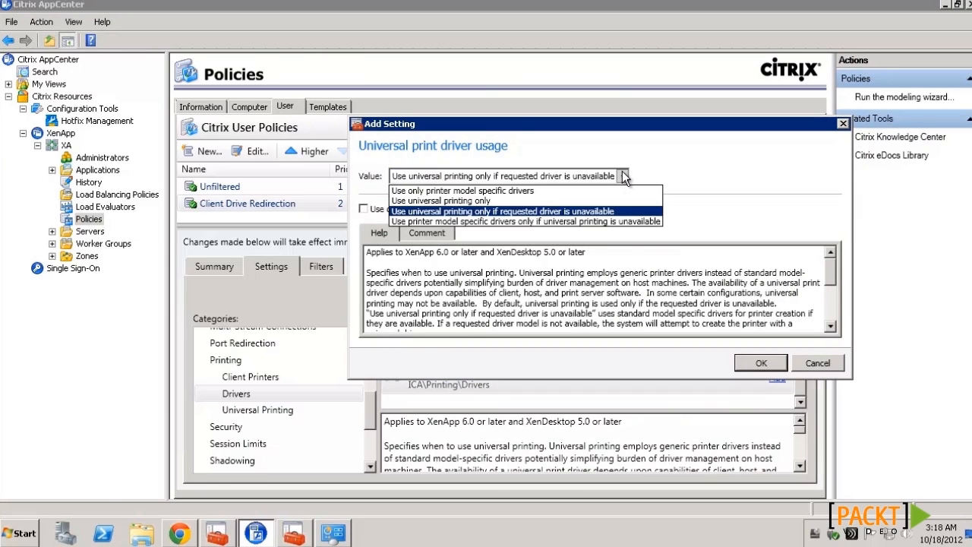
{"action": "left_click", "coordinate": [502, 211]}
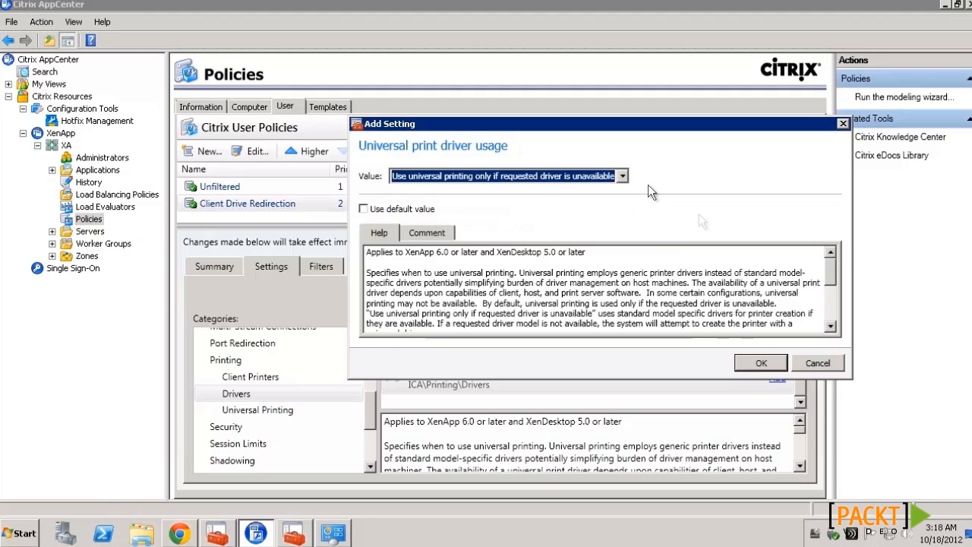
{"action": "left_click", "coordinate": [759, 361]}
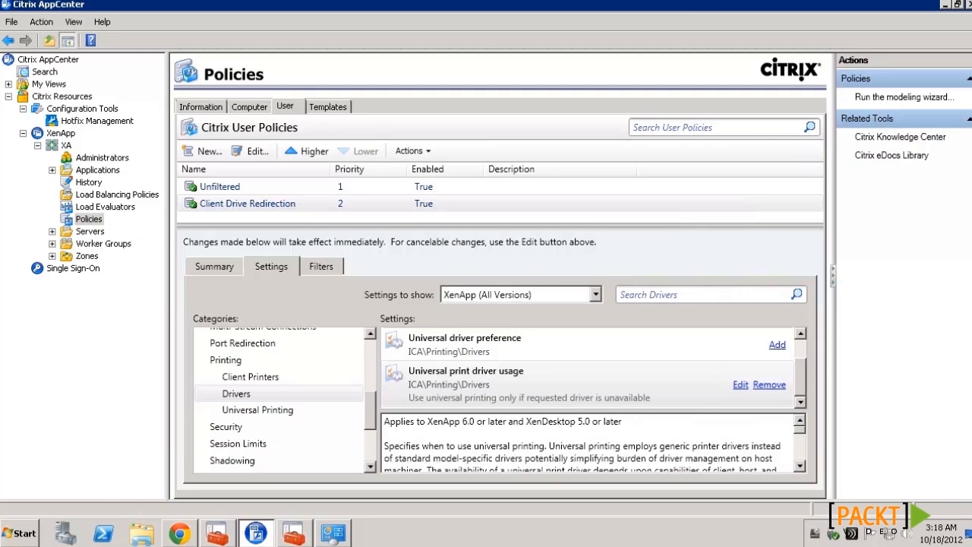
{"action": "left_click", "coordinate": [249, 107]}
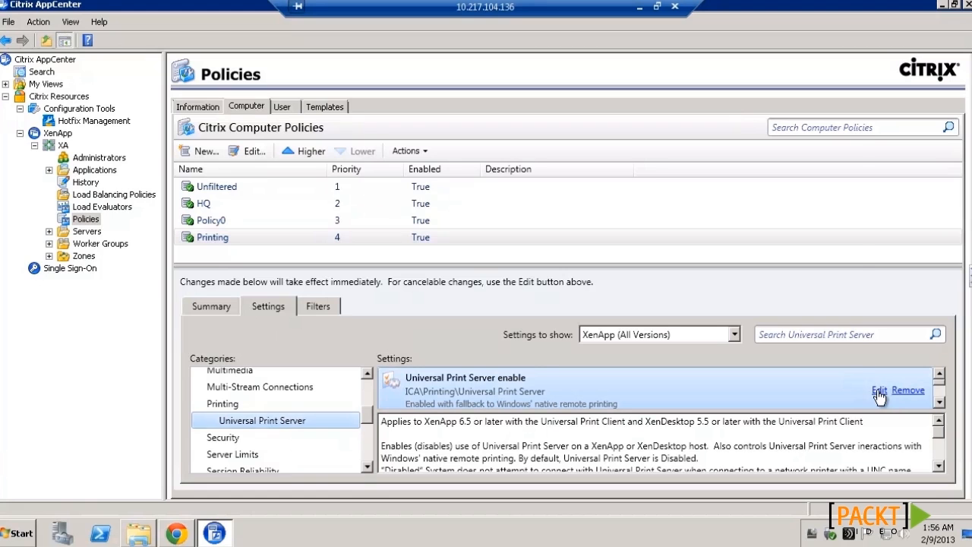
Edit the Universal Print Server enable setting to review its Value options
{"action": "left_click", "coordinate": [877, 389]}
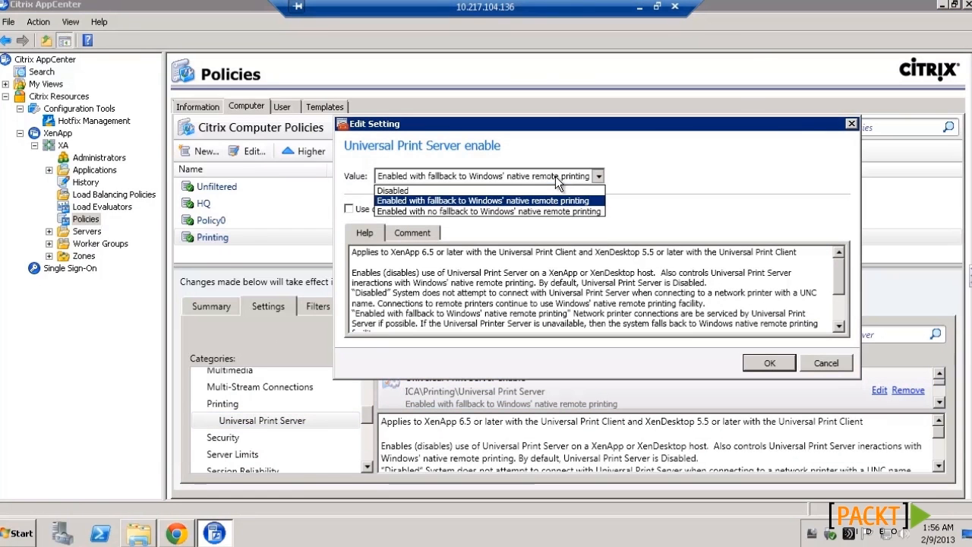
{"action": "mouse_move", "coordinate": [832, 351]}
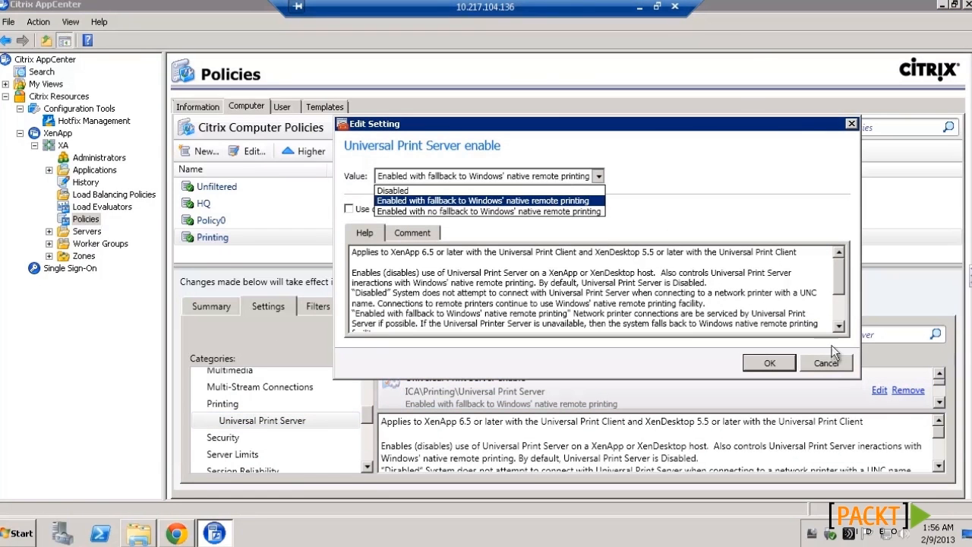